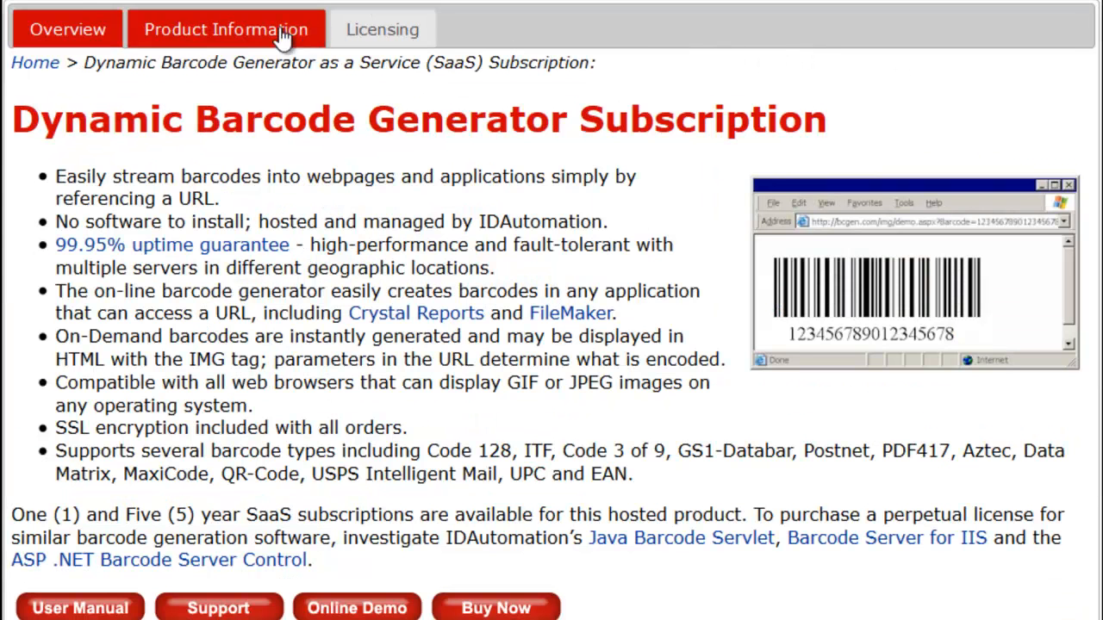
- View the Product Information page for the Dynamic Barcode Generator subscription
{"action": "left_click", "coordinate": [228, 28]}
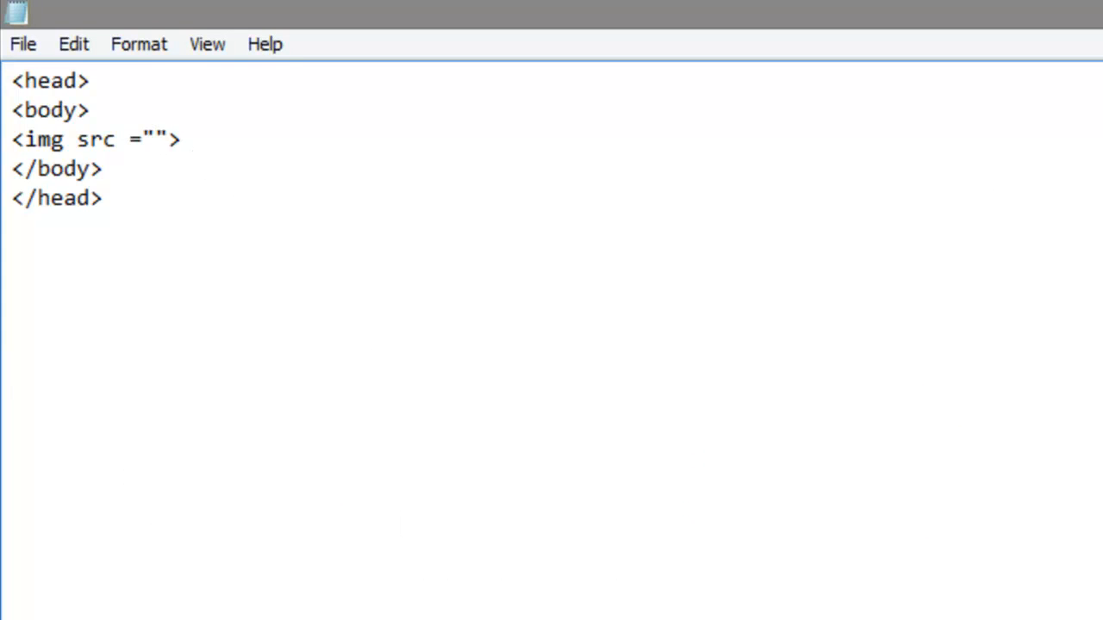
{"action": "type", "text": "http://bcgen.com/demo/linear-dbgs.aspx?D="}
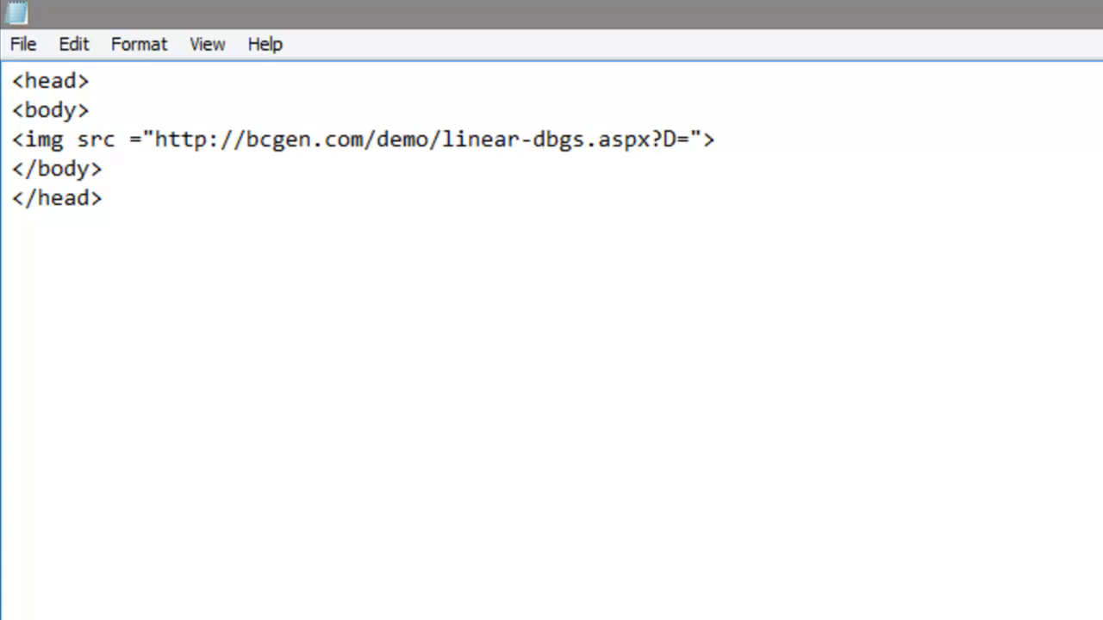
{"action": "left_click", "coordinate": [687, 138]}
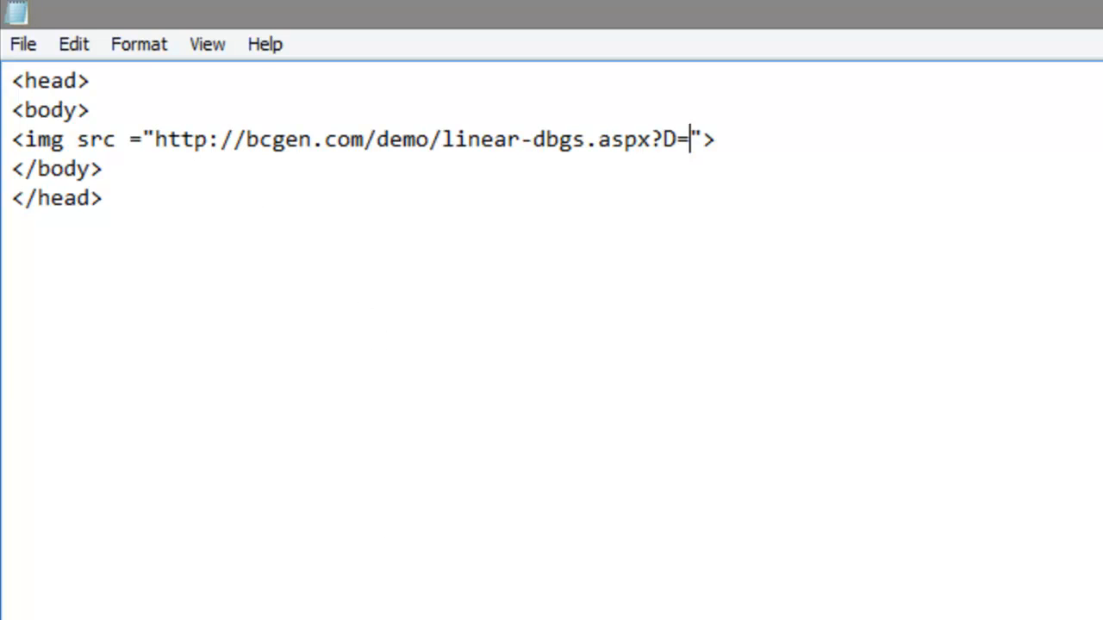
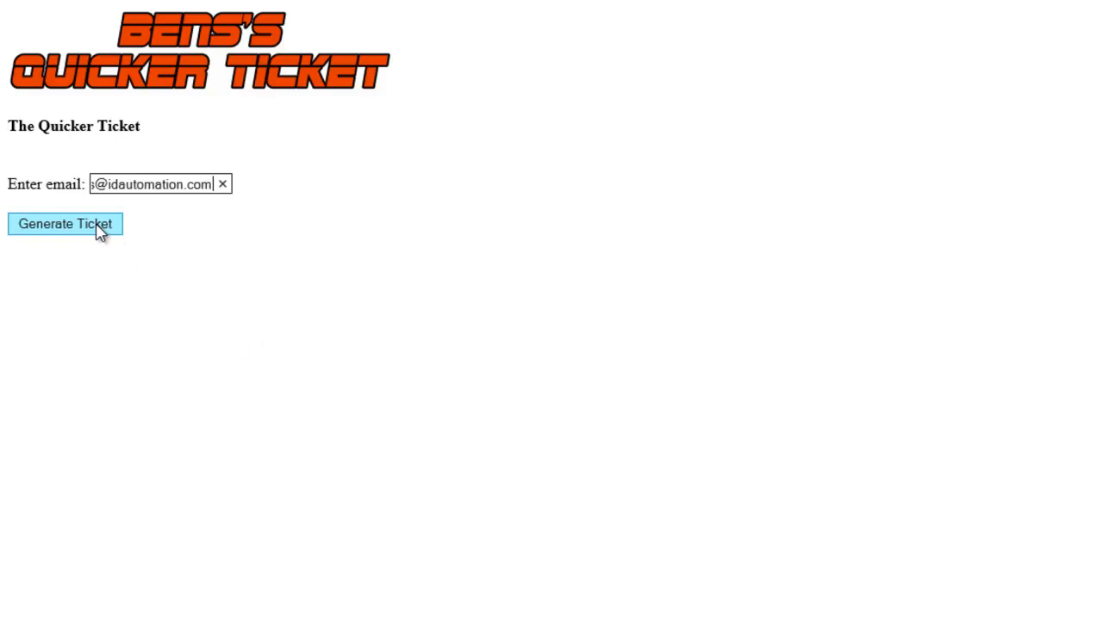
{"action": "left_click", "coordinate": [64, 224]}
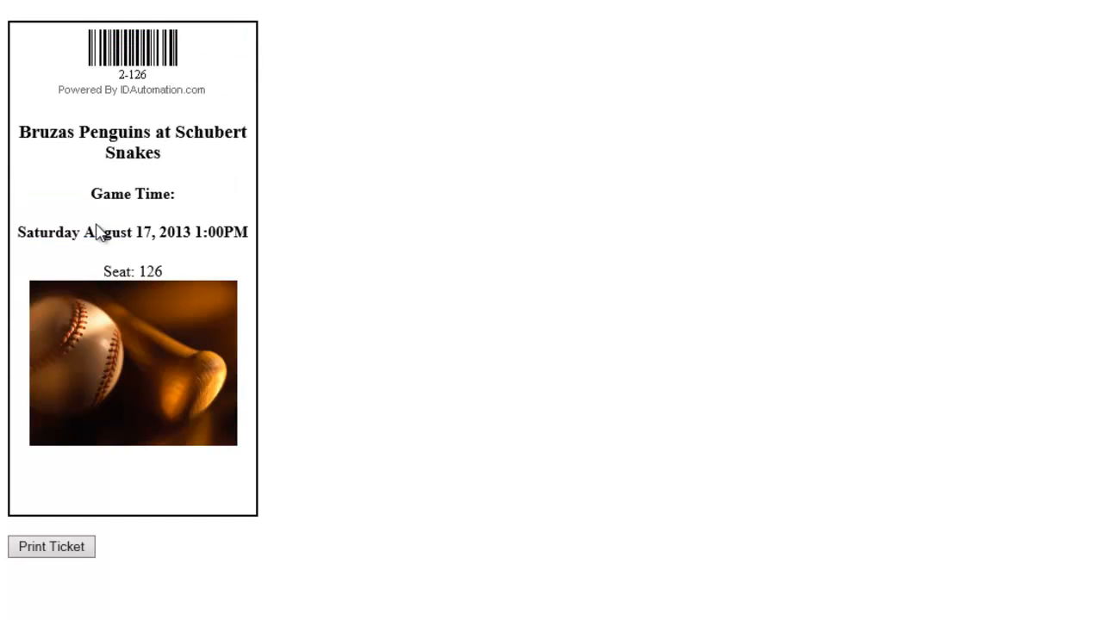
{"action": "mouse_move", "coordinate": [235, 112]}
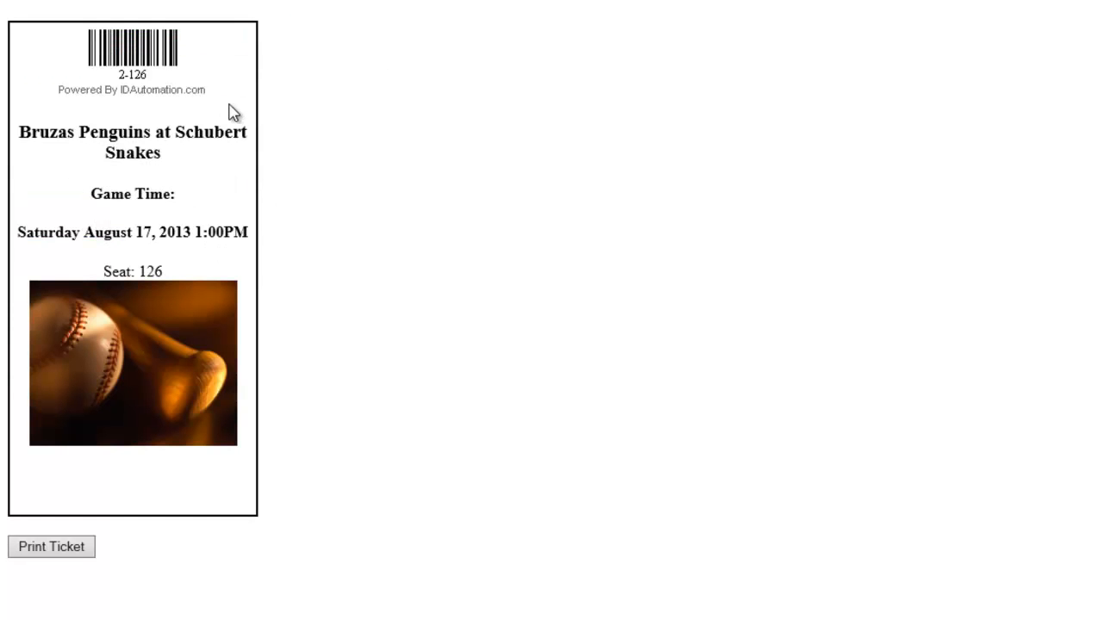
{"action": "mouse_move", "coordinate": [217, 90]}
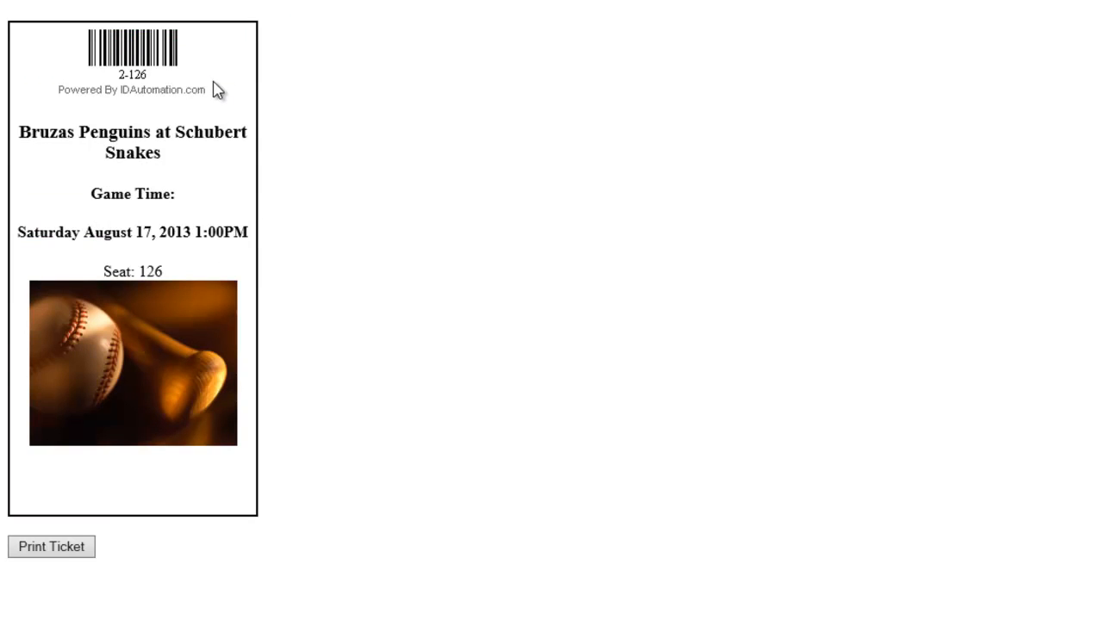
{"action": "mouse_move", "coordinate": [117, 228]}
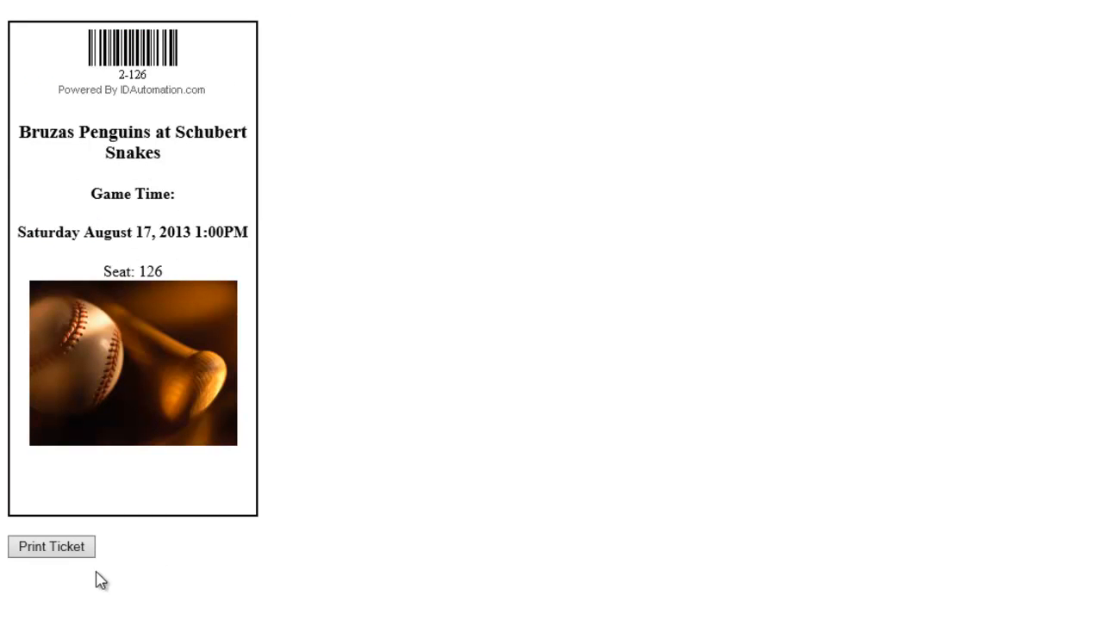
{"action": "mouse_move", "coordinate": [186, 441]}
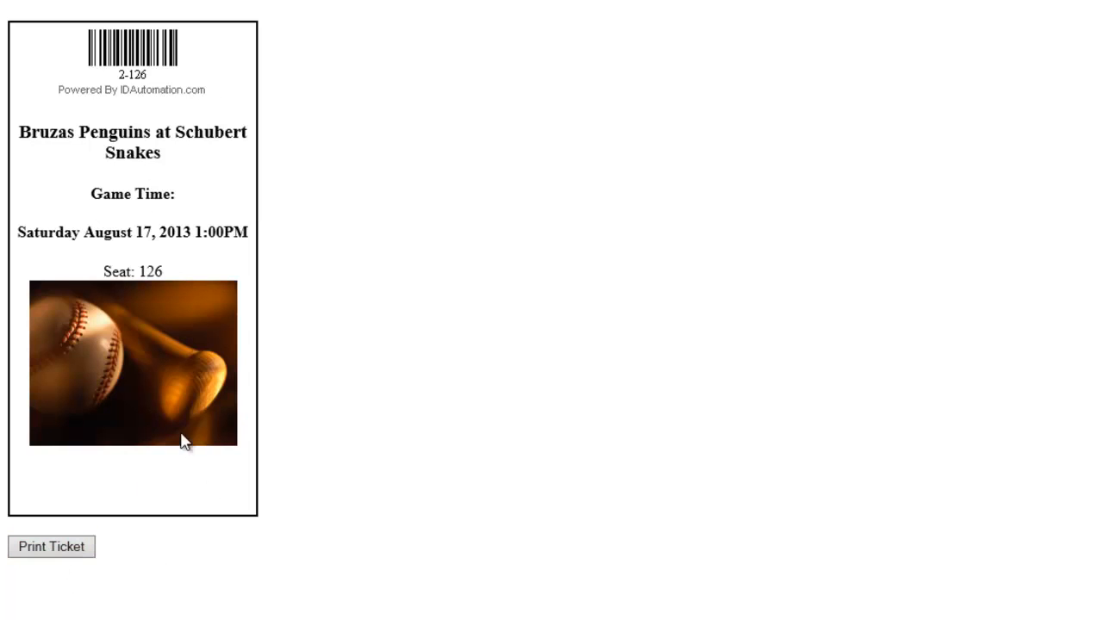
{"action": "mouse_move", "coordinate": [371, 231]}
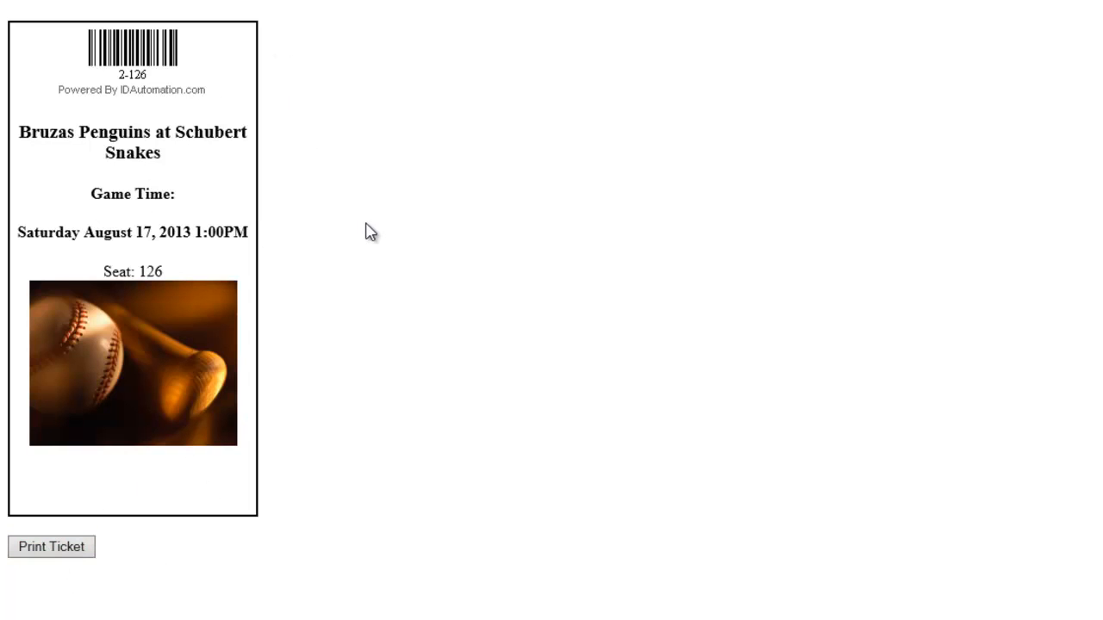